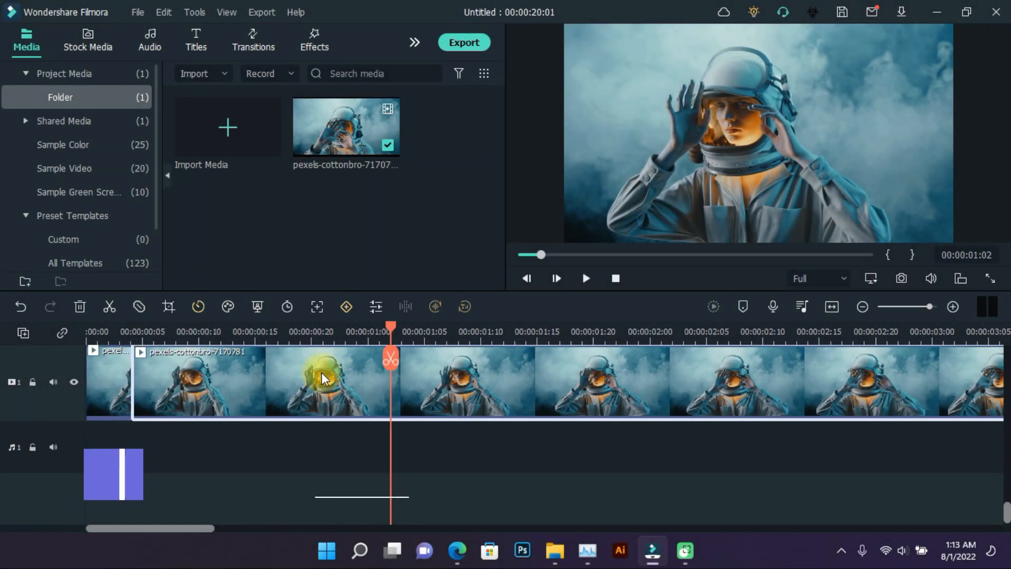
- Reduce the astronaut clip's scale to 92 percent in its properties
{"action": "key", "text": "alt+e"}
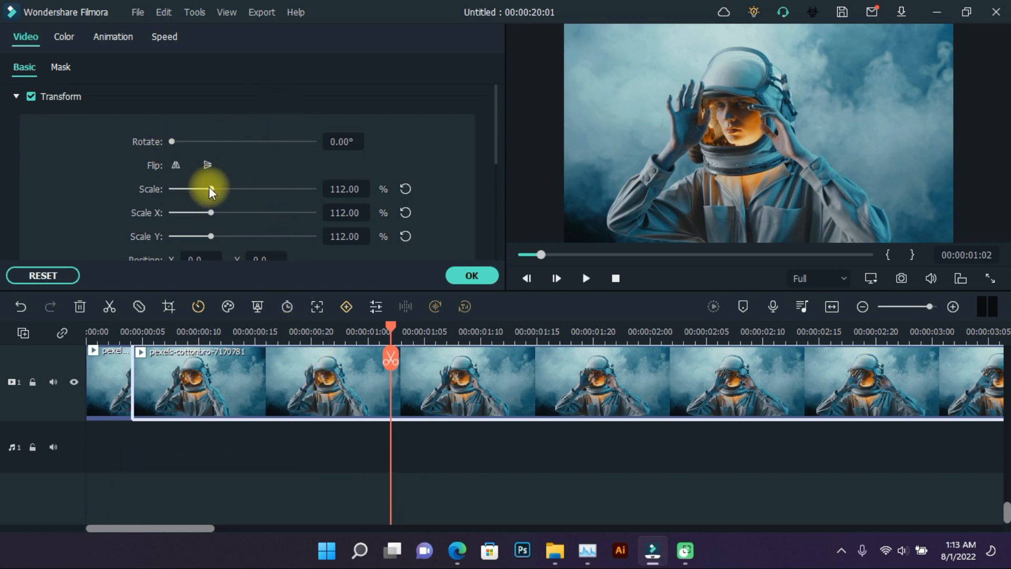
{"action": "left_click_drag", "start_coordinate": [210, 188], "coordinate": [205, 188]}
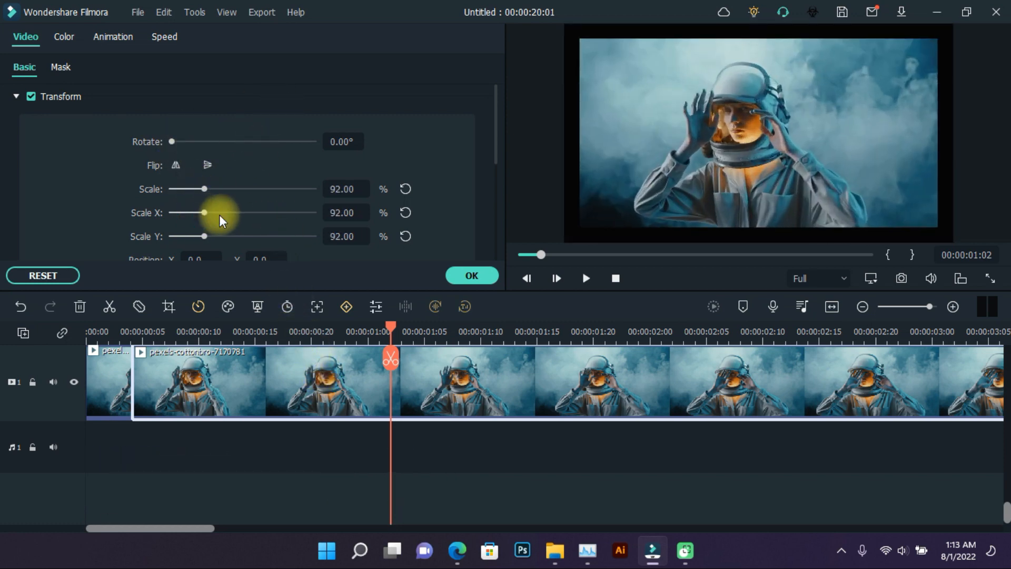
{"action": "left_click", "coordinate": [471, 275]}
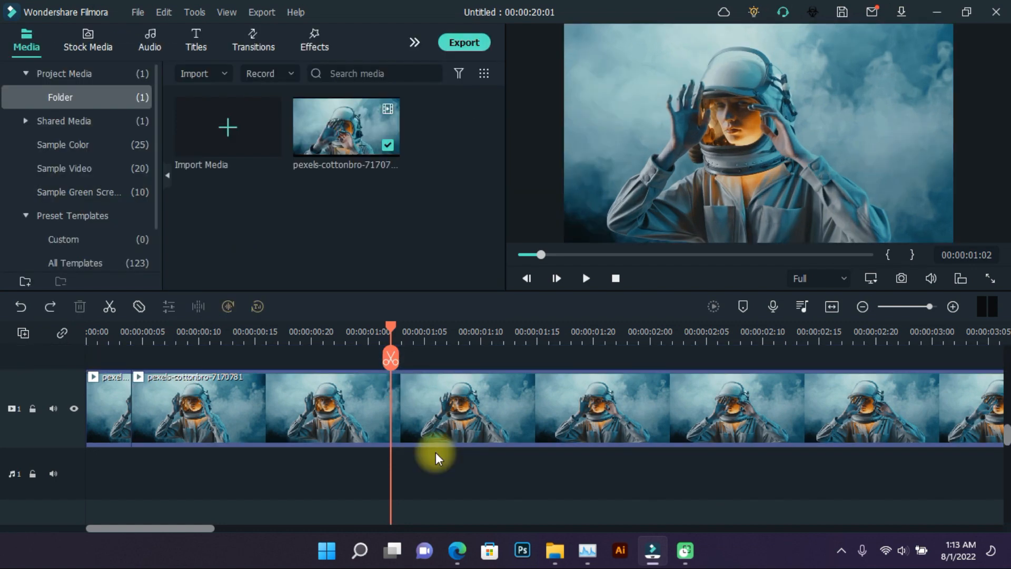
{"action": "mouse_move", "coordinate": [400, 258]}
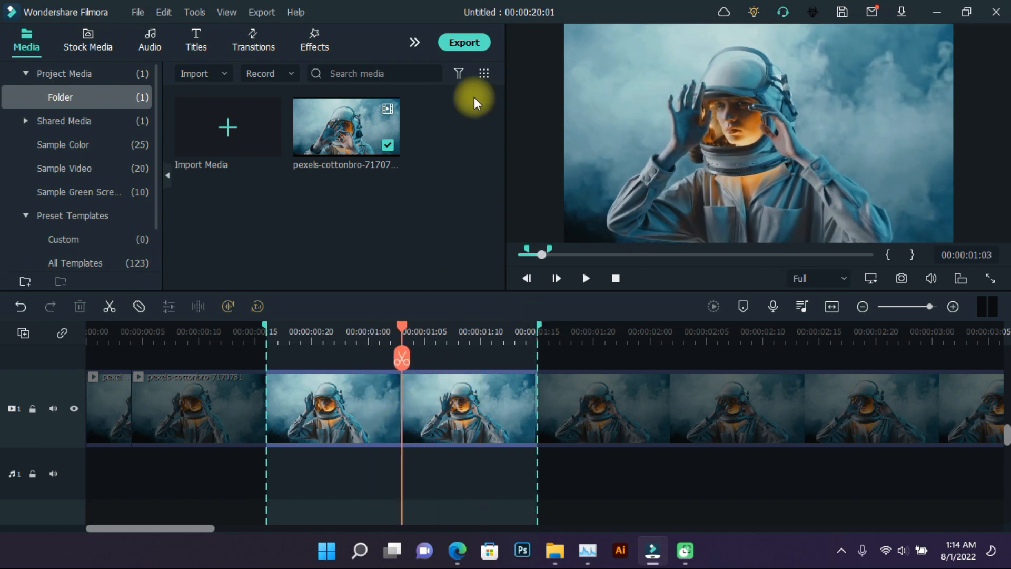
{"action": "mouse_move", "coordinate": [579, 22]}
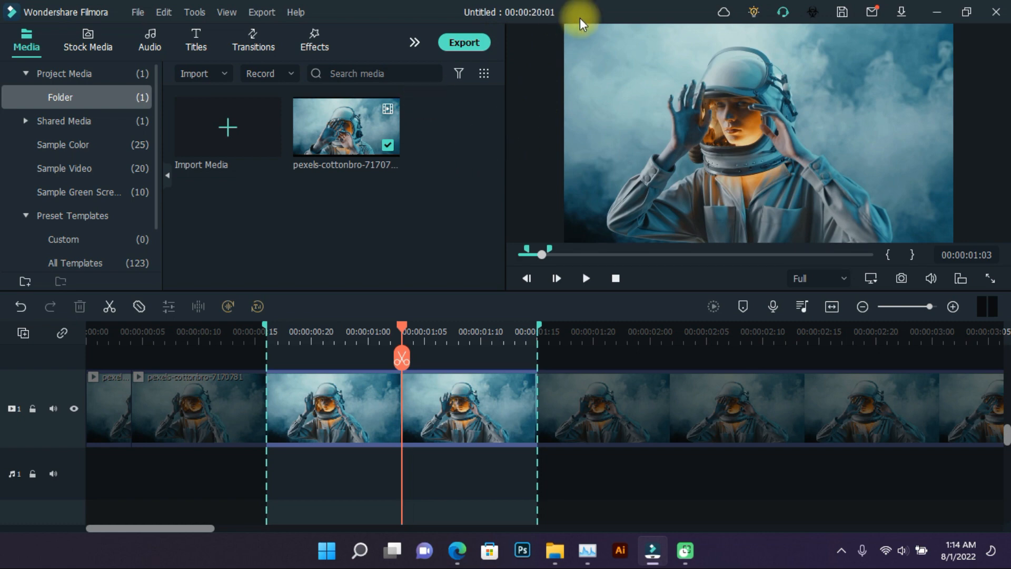
- Review the export options for the marked range and dismiss them
{"action": "left_click", "coordinate": [463, 42]}
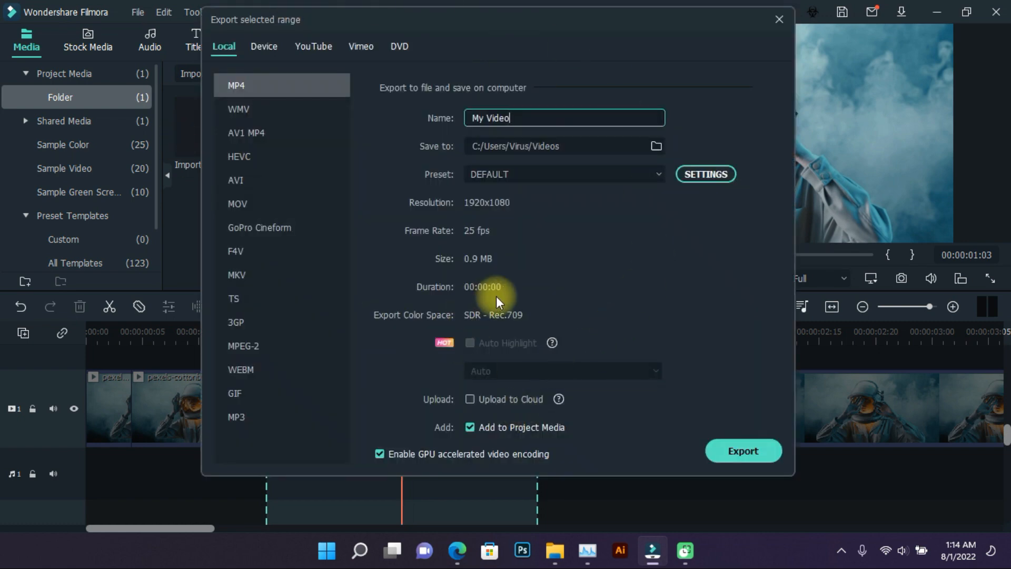
{"action": "left_click", "coordinate": [778, 19]}
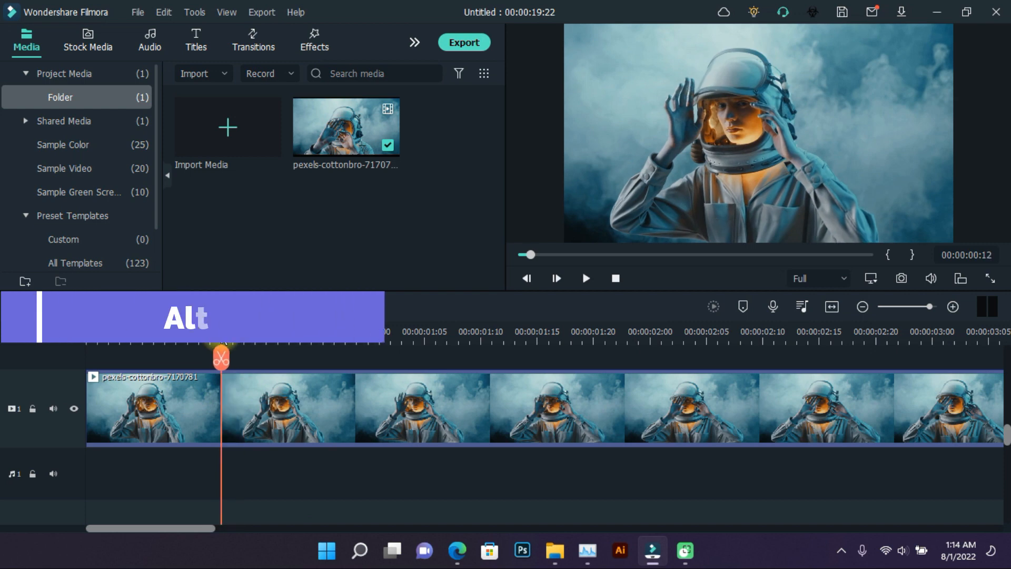
- Trim the clip end to the playhead, then undo to restore the full-length clip
{"action": "key", "text": "Alt+]"}
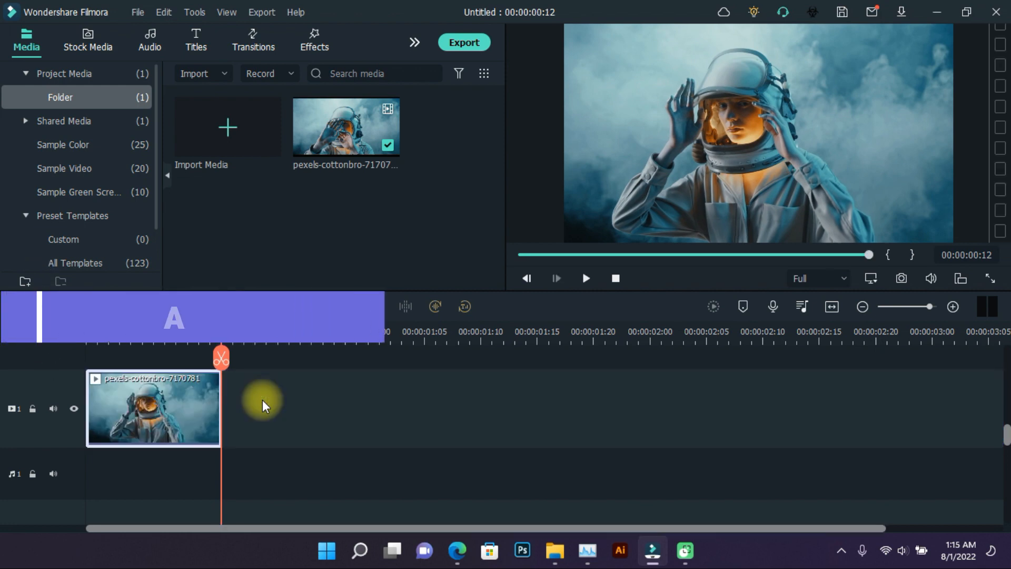
{"action": "key", "text": "Alt+["}
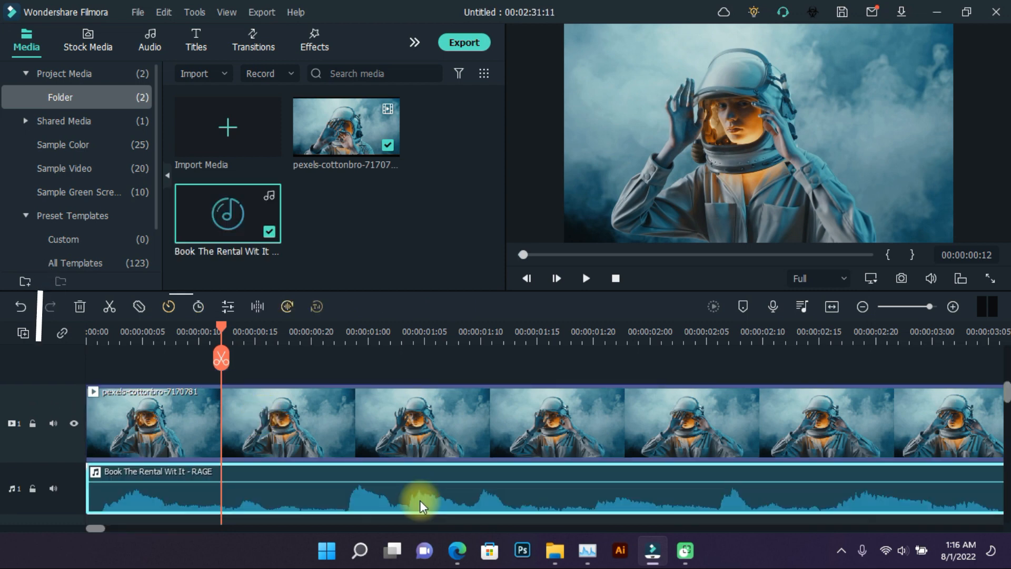
- Split the astronaut video clip at the playhead near 00:00:01:02
{"action": "key", "text": "Ctrl+r"}
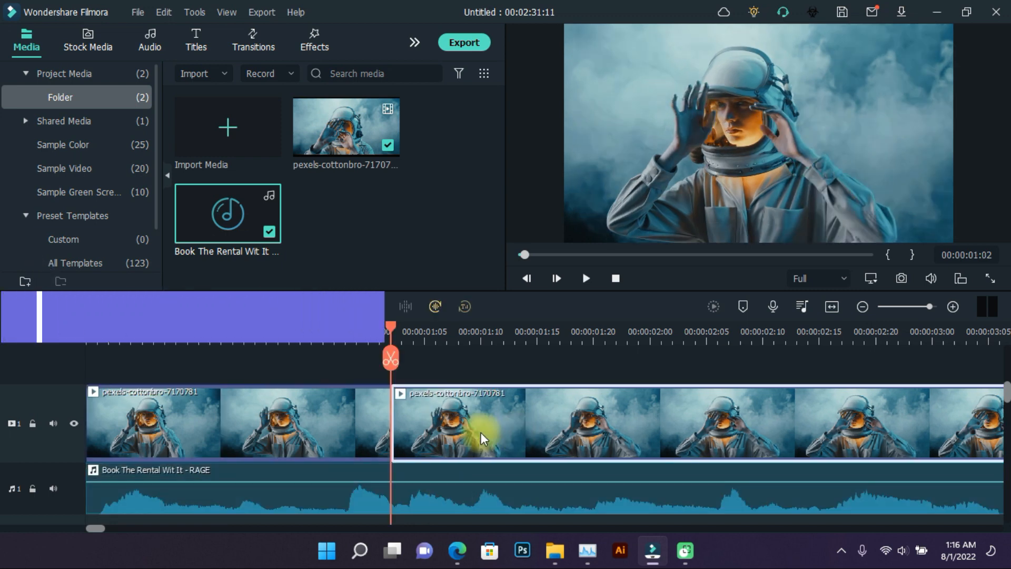
- Undo the split and capture a snapshot of the current preview frame
{"action": "key", "text": "ctrl+b"}
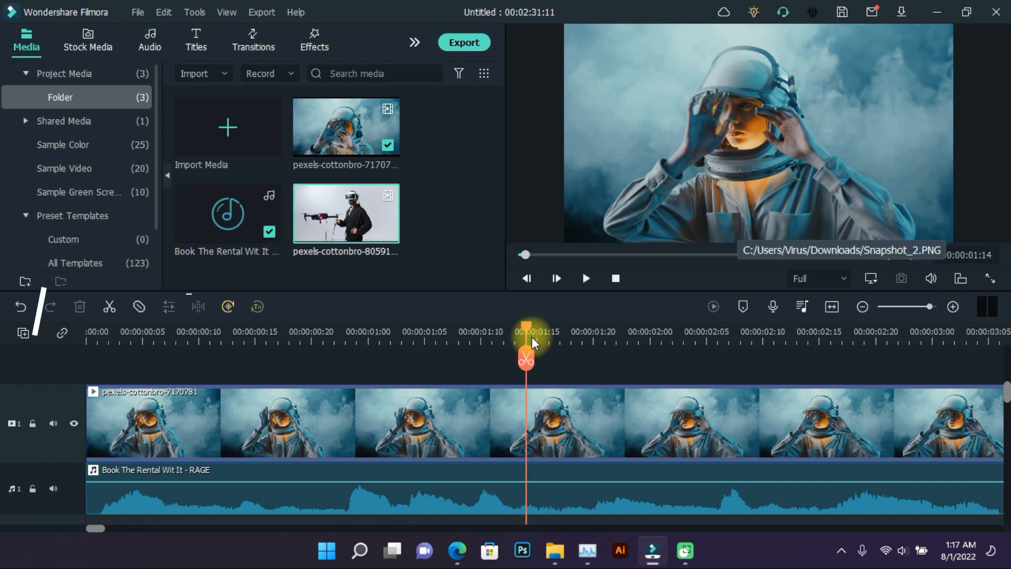
{"action": "key", "text": "ctrl+alt+s"}
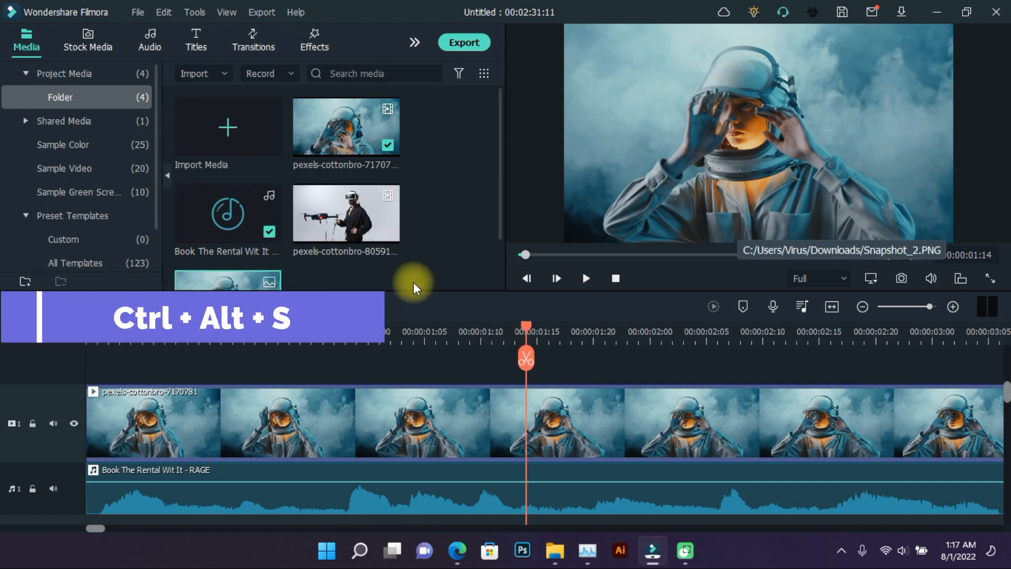